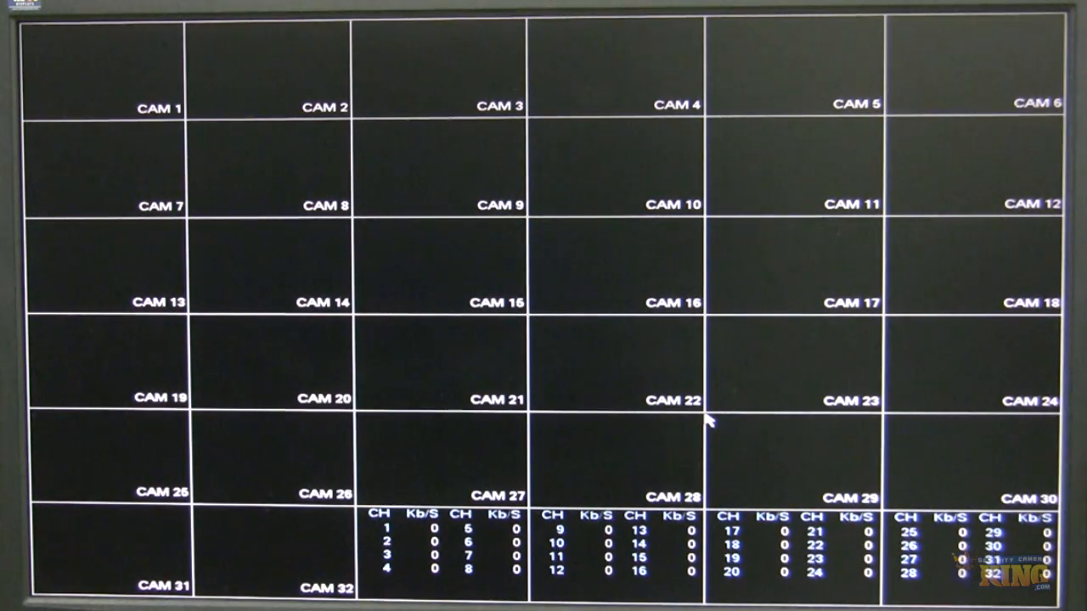
Enter the admin password on the on-screen keyboard and confirm to reach the Main Menu.
{"action": "right_click", "coordinate": [710, 423]}
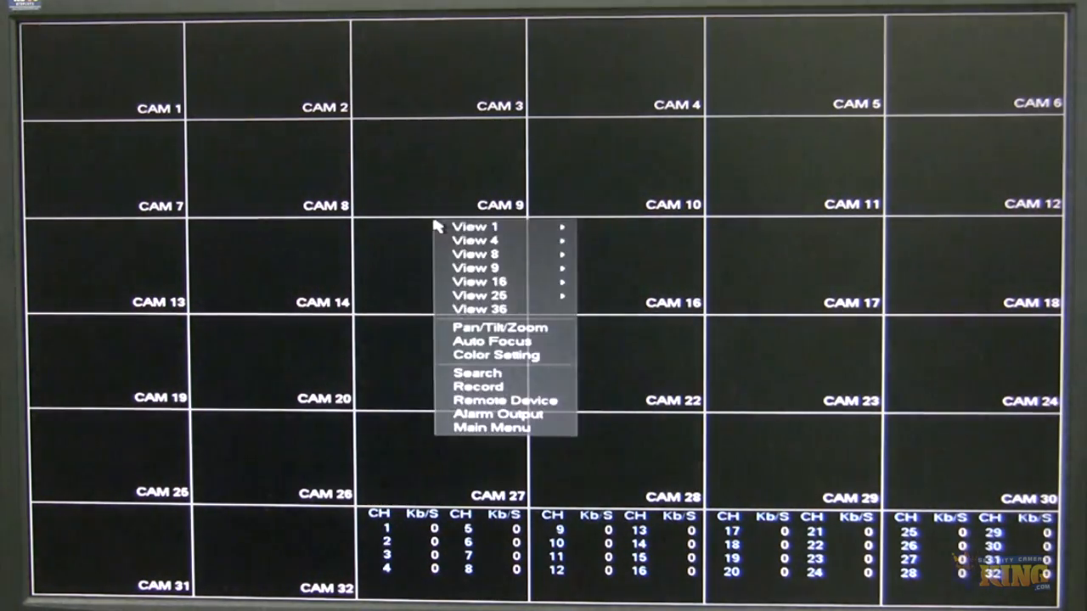
{"action": "left_click", "coordinate": [491, 428]}
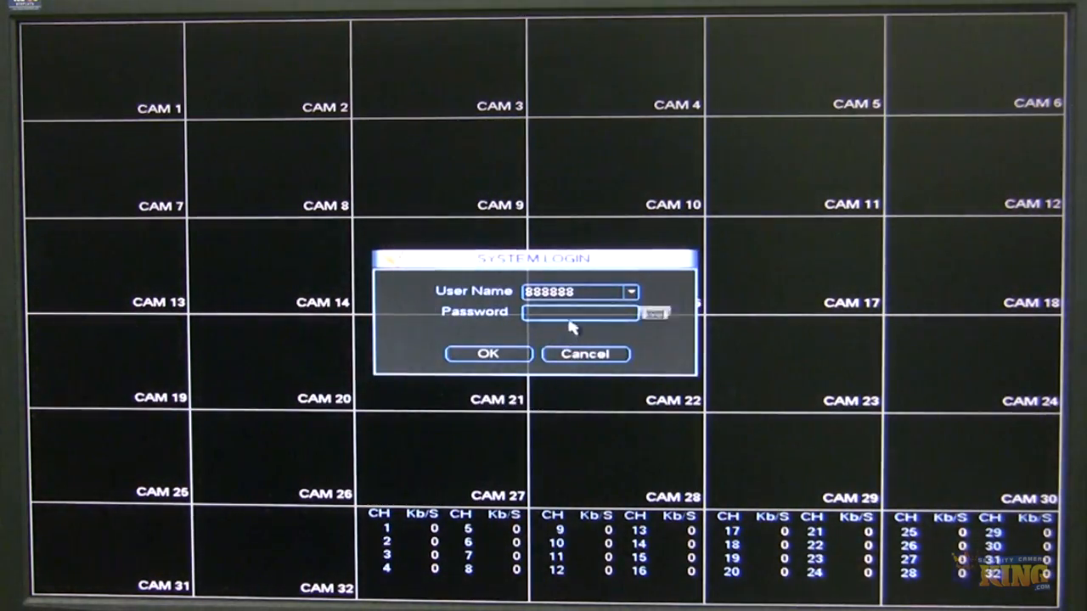
{"action": "left_click", "coordinate": [581, 312]}
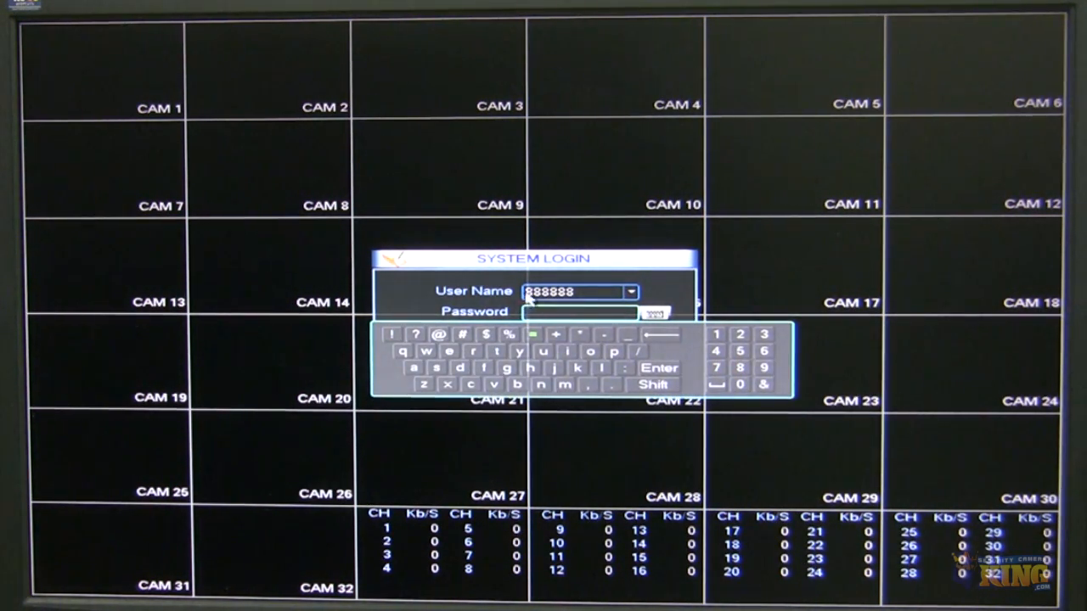
{"action": "left_click", "coordinate": [739, 367]}
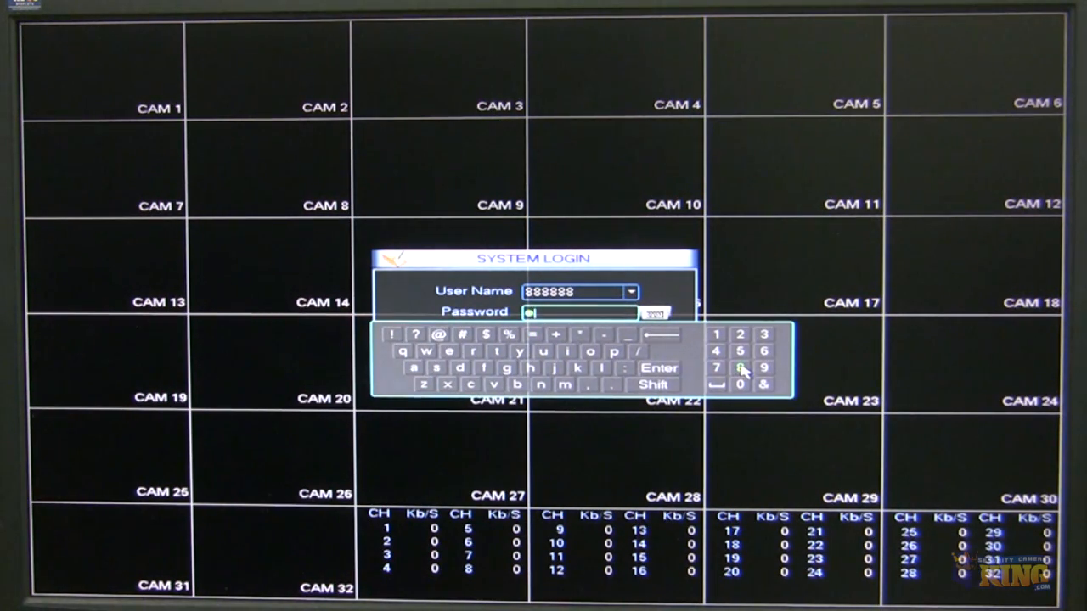
{"action": "left_click", "coordinate": [741, 367]}
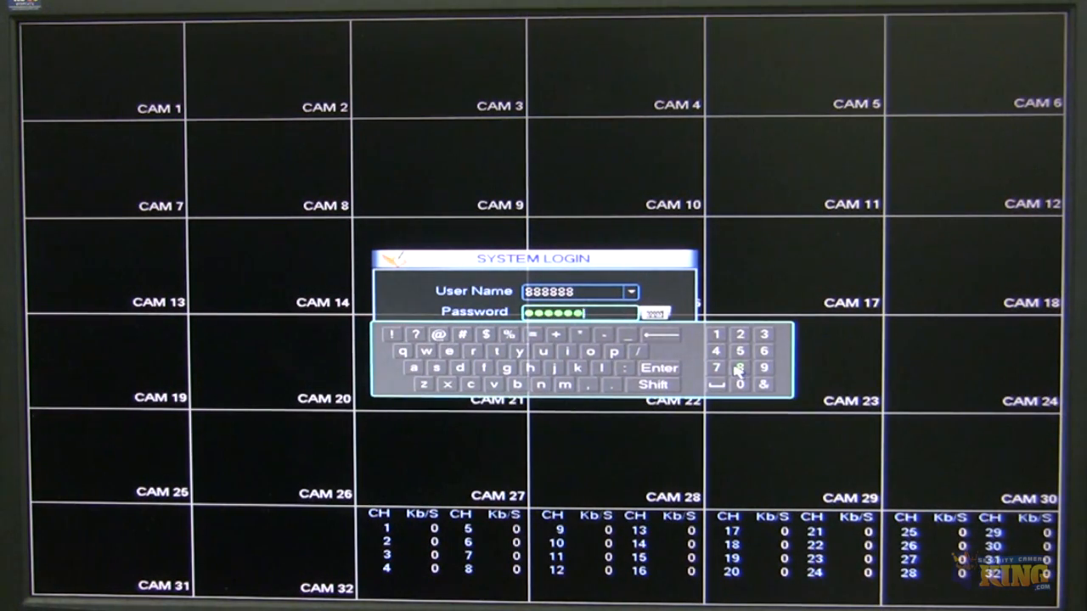
{"action": "left_click", "coordinate": [659, 369]}
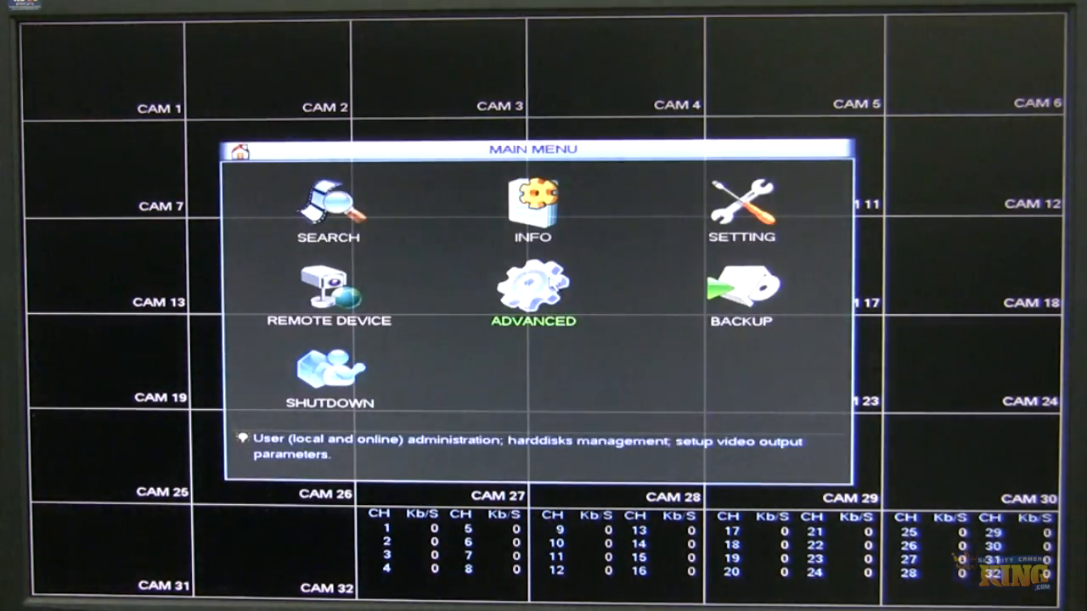
{"action": "mouse_move", "coordinate": [331, 204]}
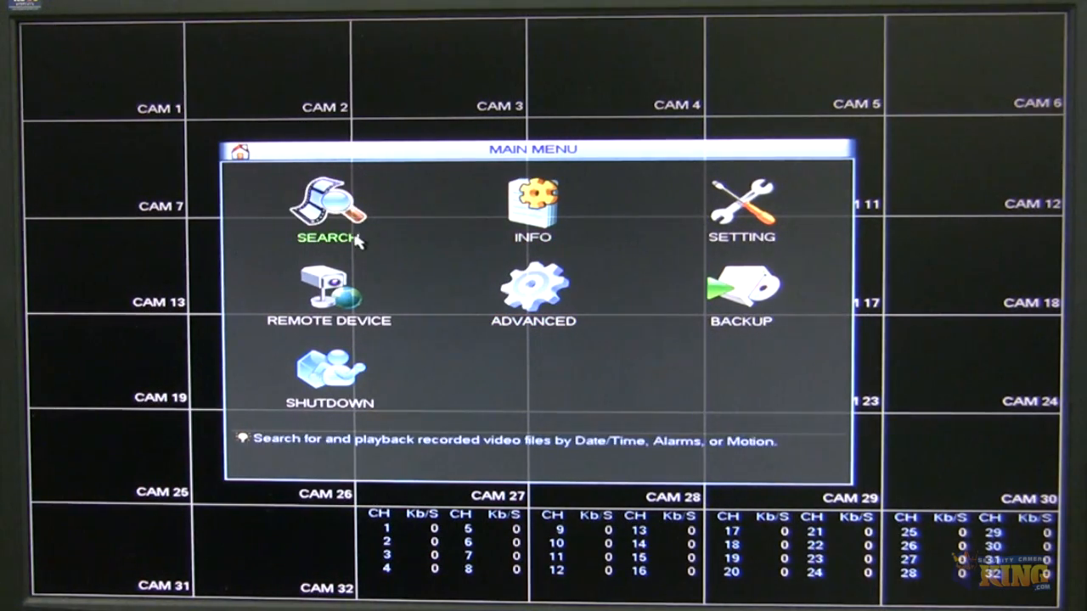
Exit the Main Menu back to the 32-camera live view grid.
{"action": "left_click", "coordinate": [330, 292]}
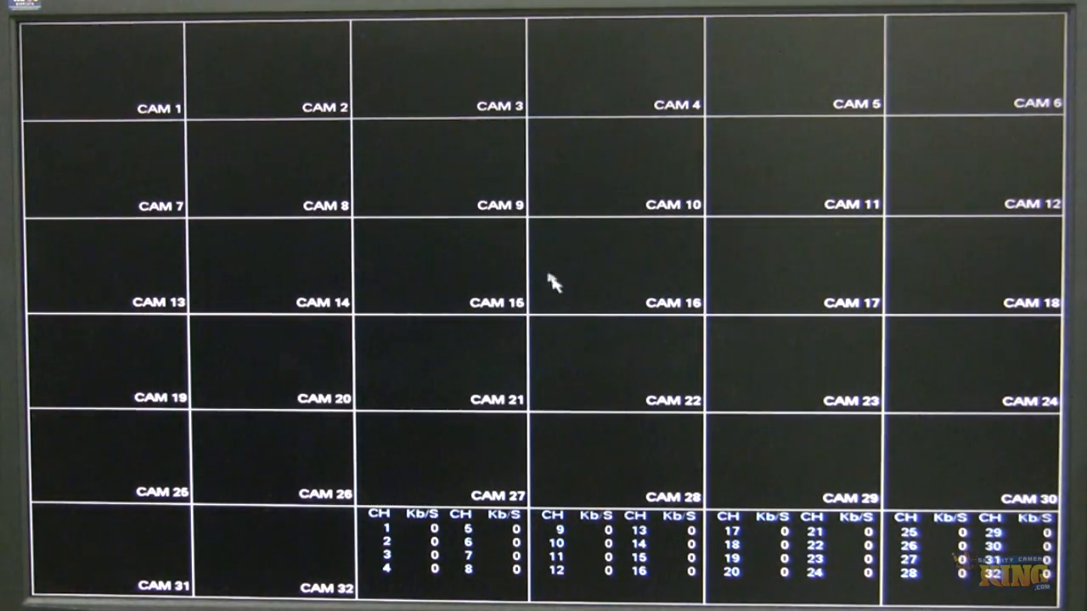
{"action": "mouse_move", "coordinate": [102, 71]}
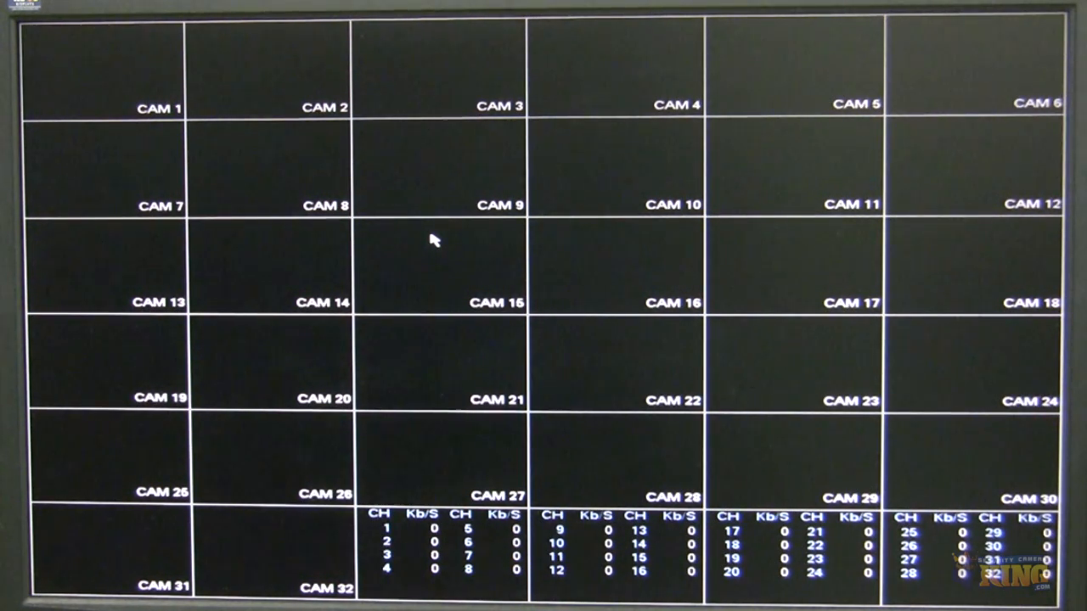
{"action": "mouse_move", "coordinate": [129, 104]}
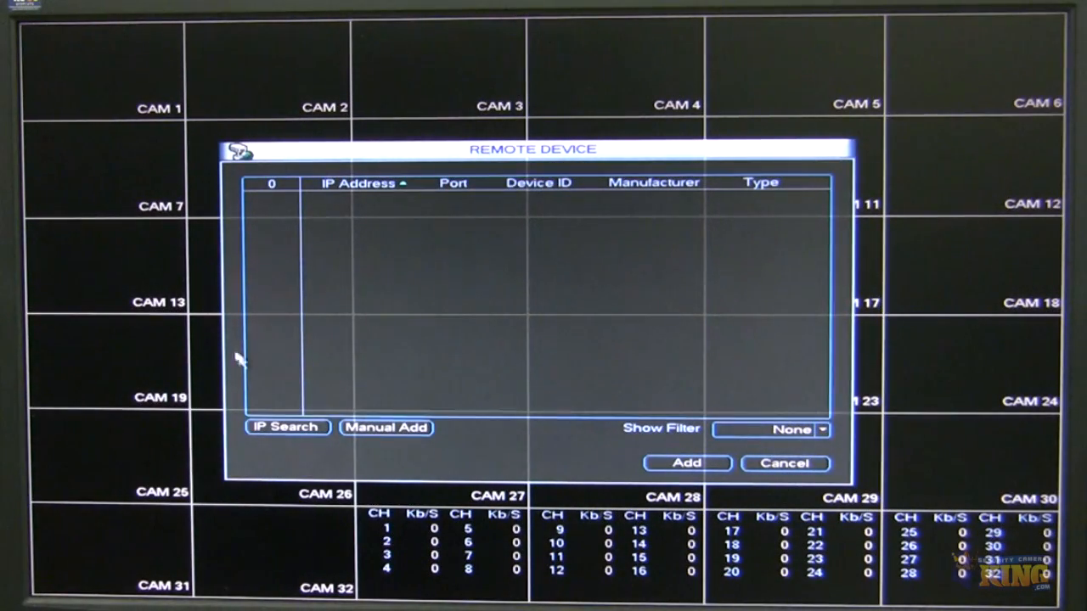
{"action": "mouse_move", "coordinate": [356, 444]}
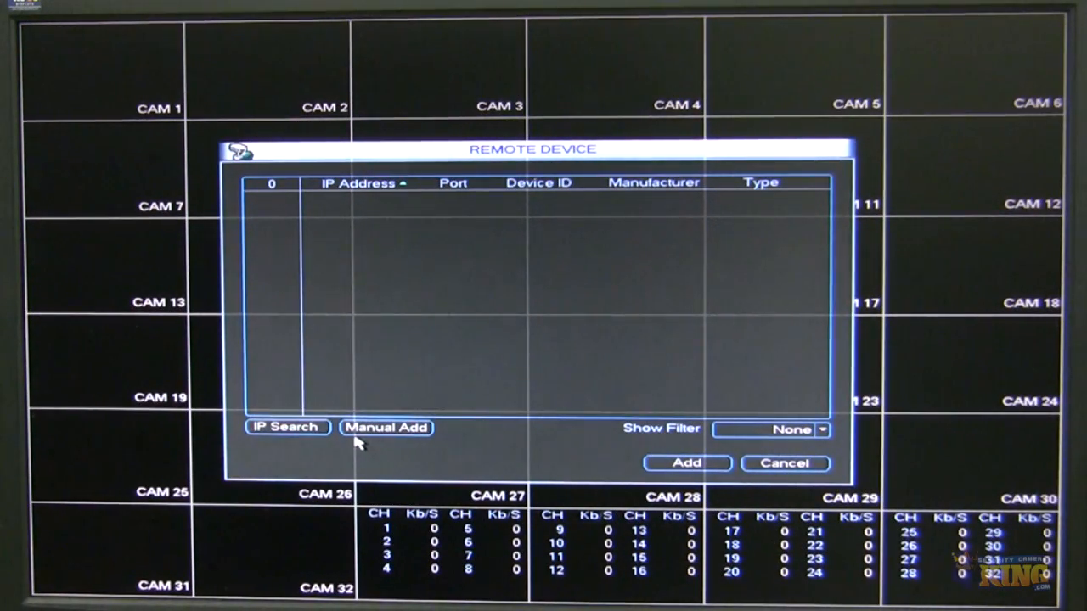
Run IP Search in Remote Device to find 23 devices, then start a Manual Add for channel 1.
{"action": "left_click", "coordinate": [285, 429]}
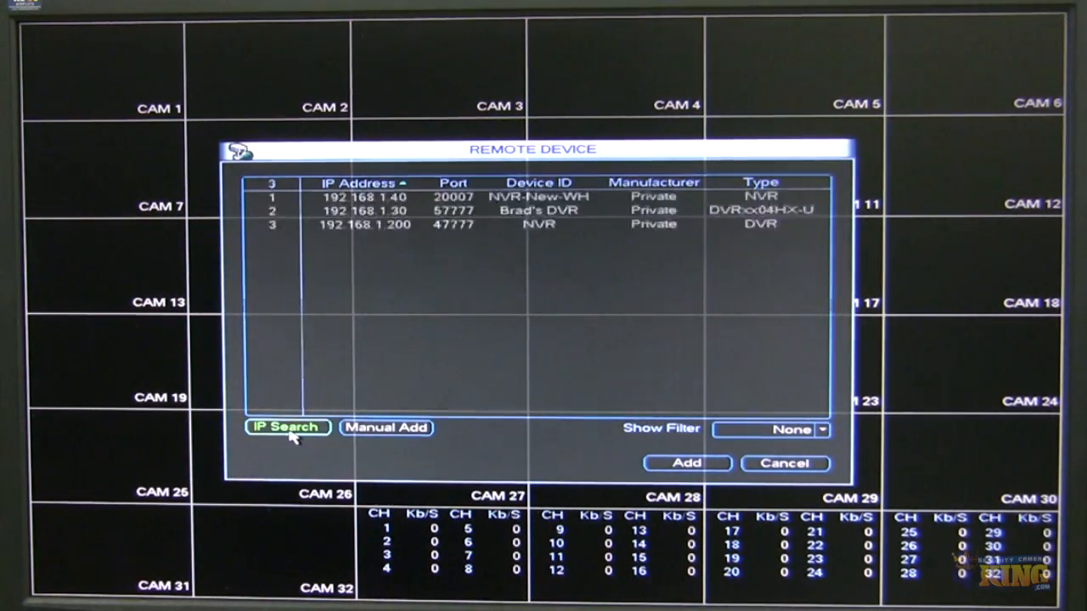
{"action": "left_click", "coordinate": [287, 428]}
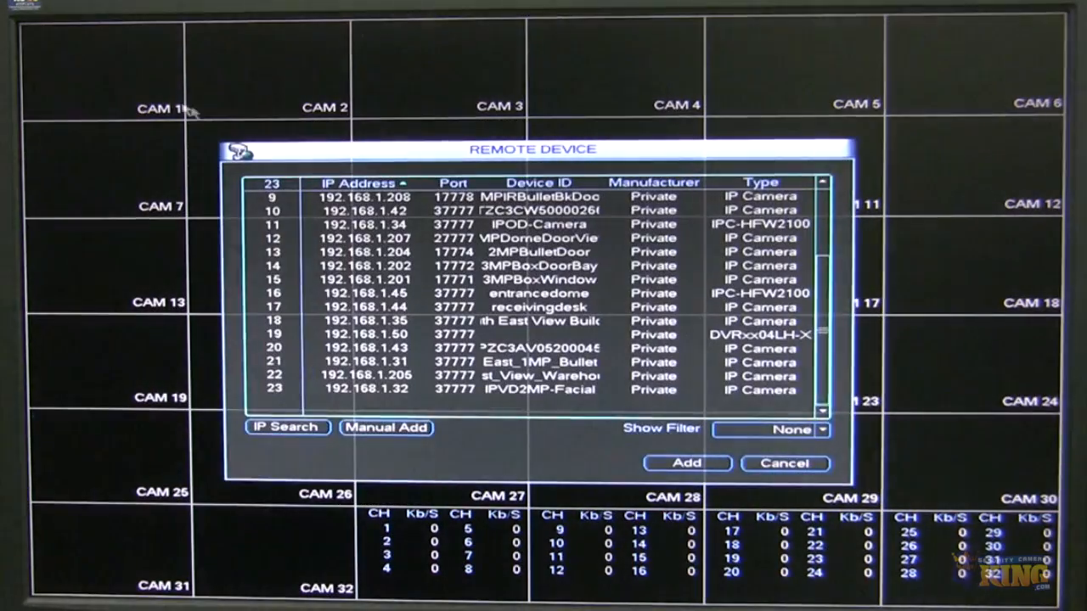
{"action": "left_click", "coordinate": [386, 428]}
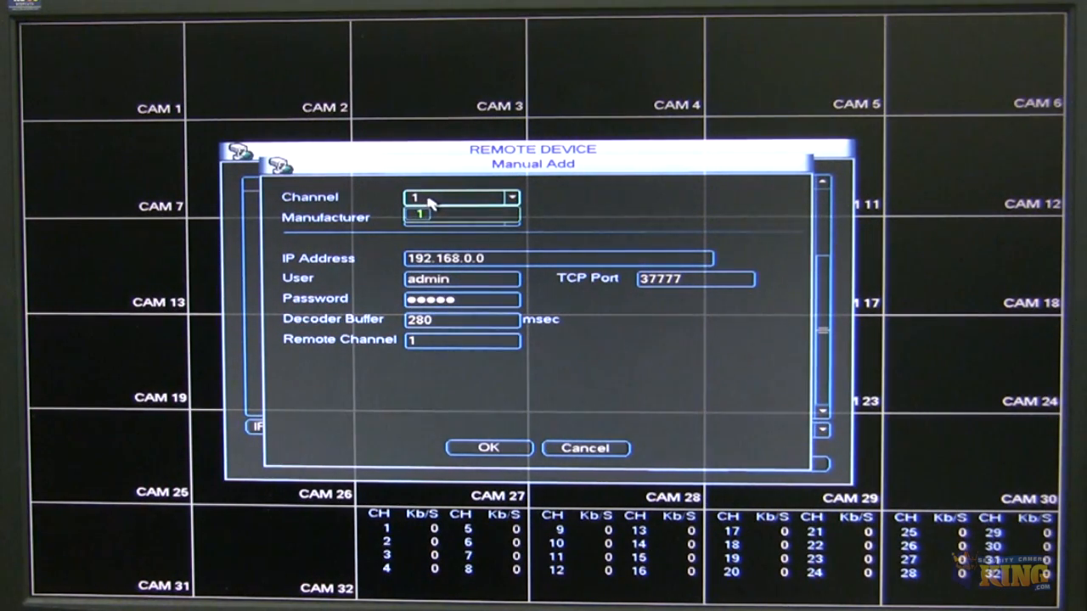
{"action": "mouse_move", "coordinate": [536, 225]}
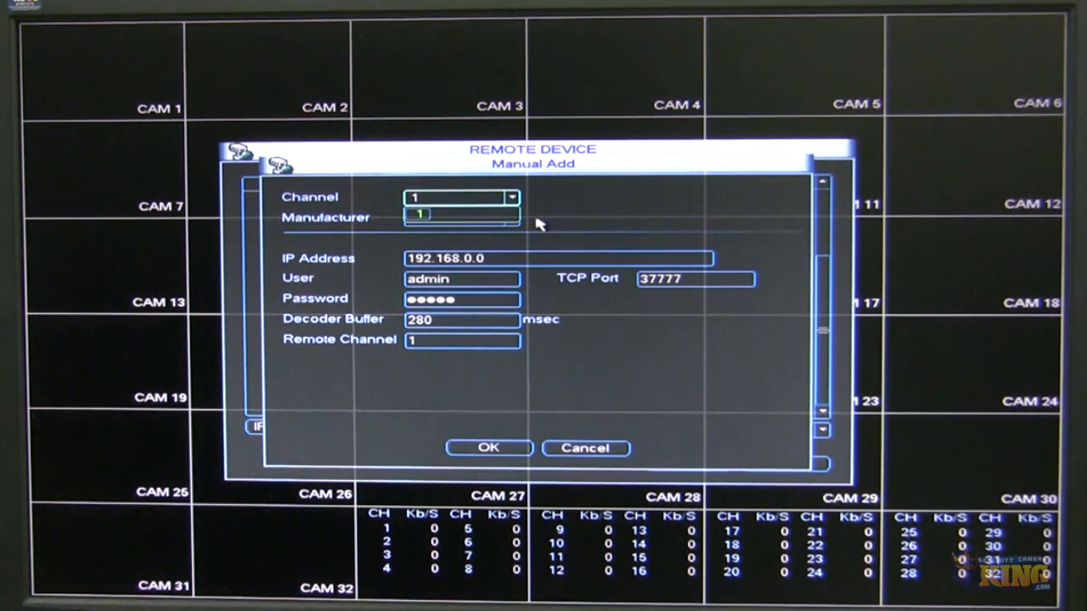
{"action": "mouse_move", "coordinate": [490, 263]}
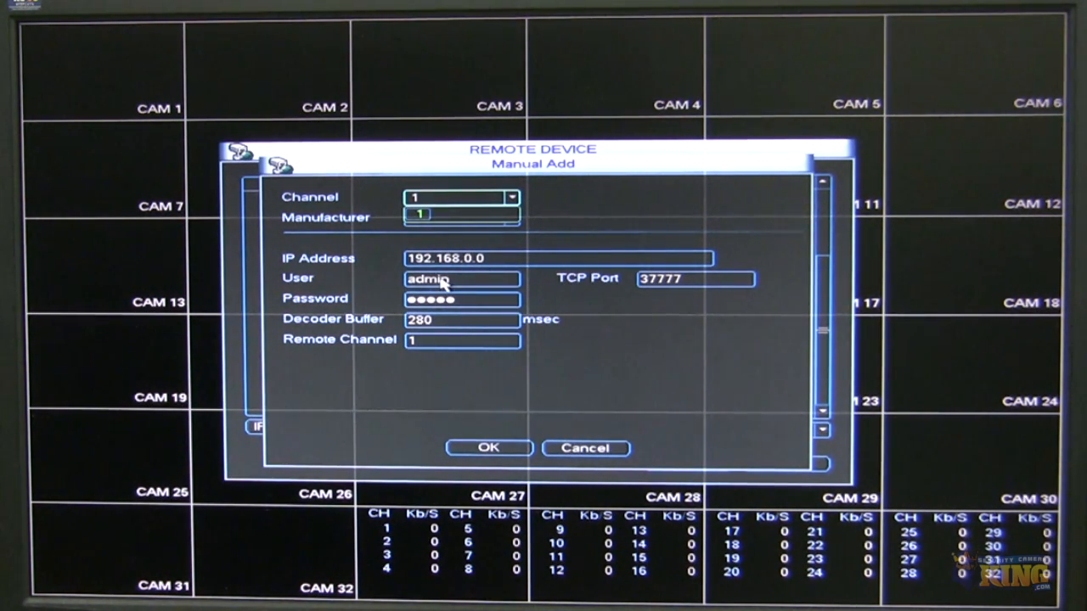
{"action": "mouse_move", "coordinate": [663, 291]}
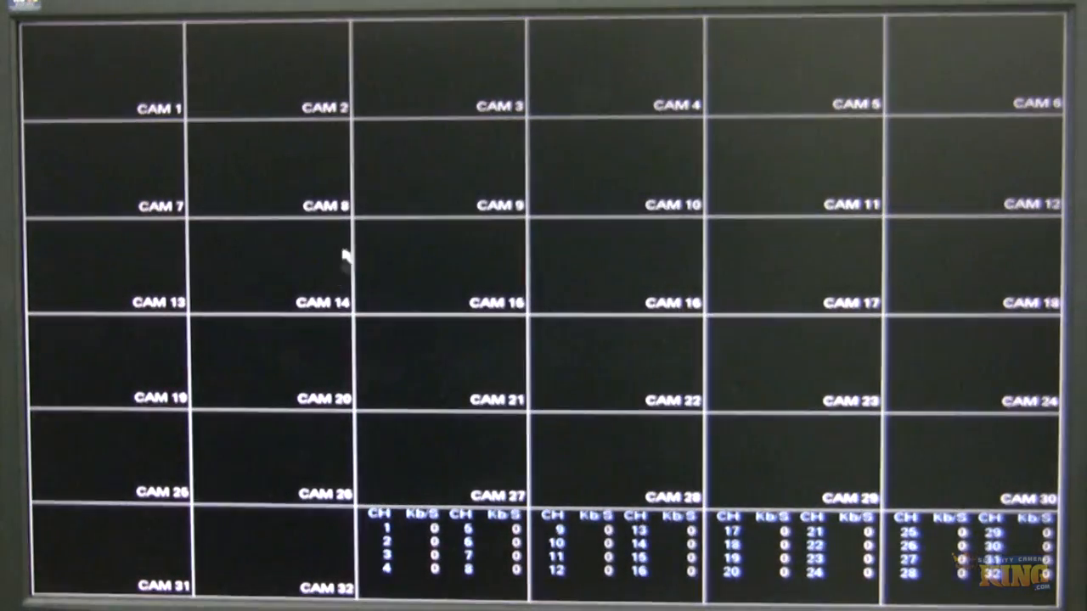
{"action": "mouse_move", "coordinate": [203, 158]}
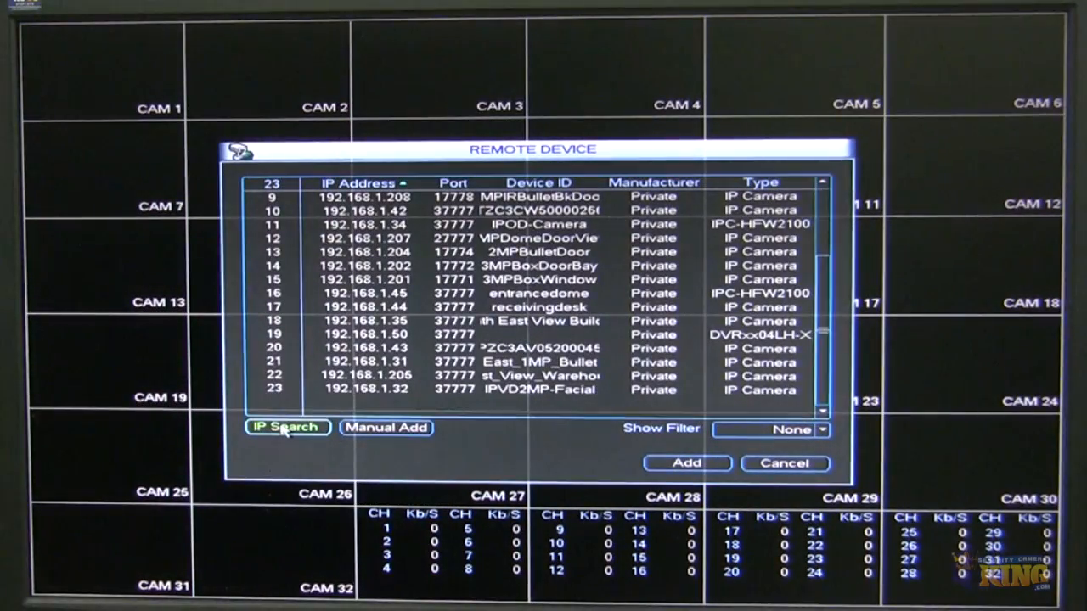
Search again, select the IP camera at 192.168.1.32, add it to channel 1 and return to live view.
{"action": "left_click", "coordinate": [285, 428]}
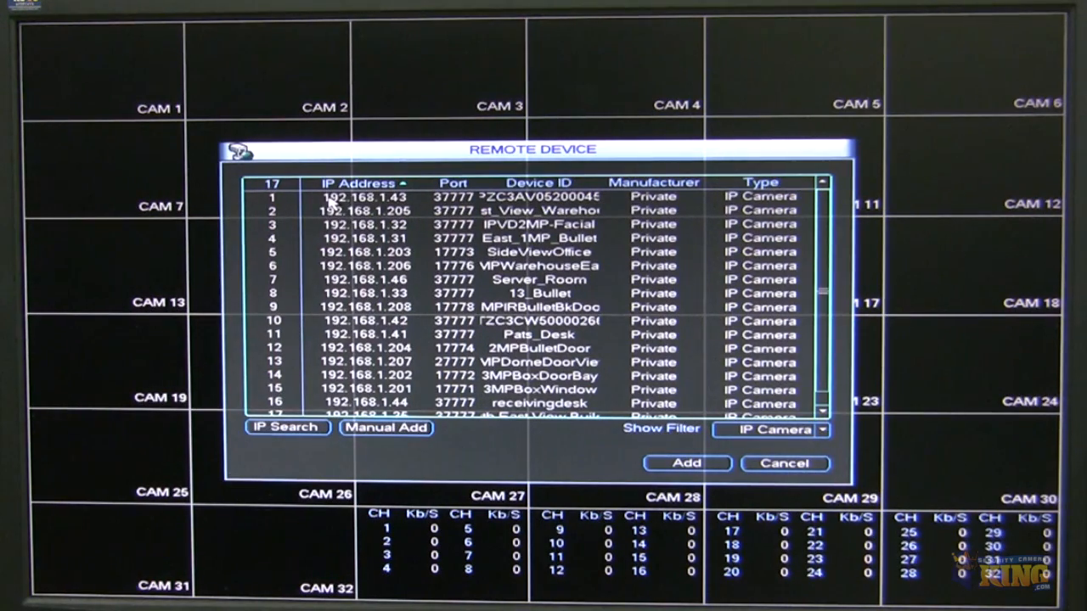
{"action": "scroll", "scroll_direction": "down", "scroll_amount": 3}
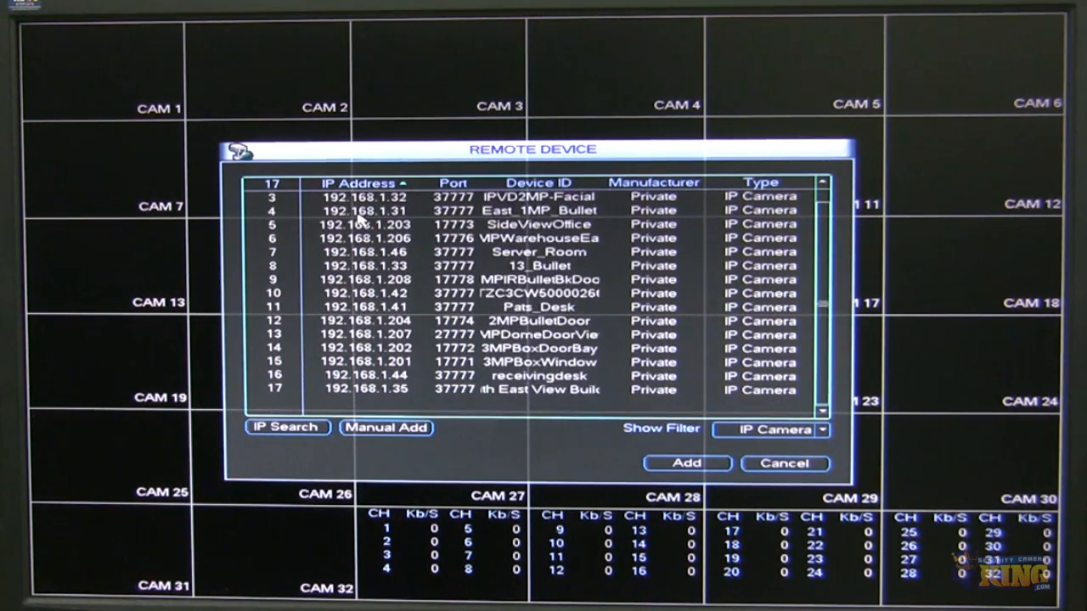
{"action": "mouse_move", "coordinate": [370, 193]}
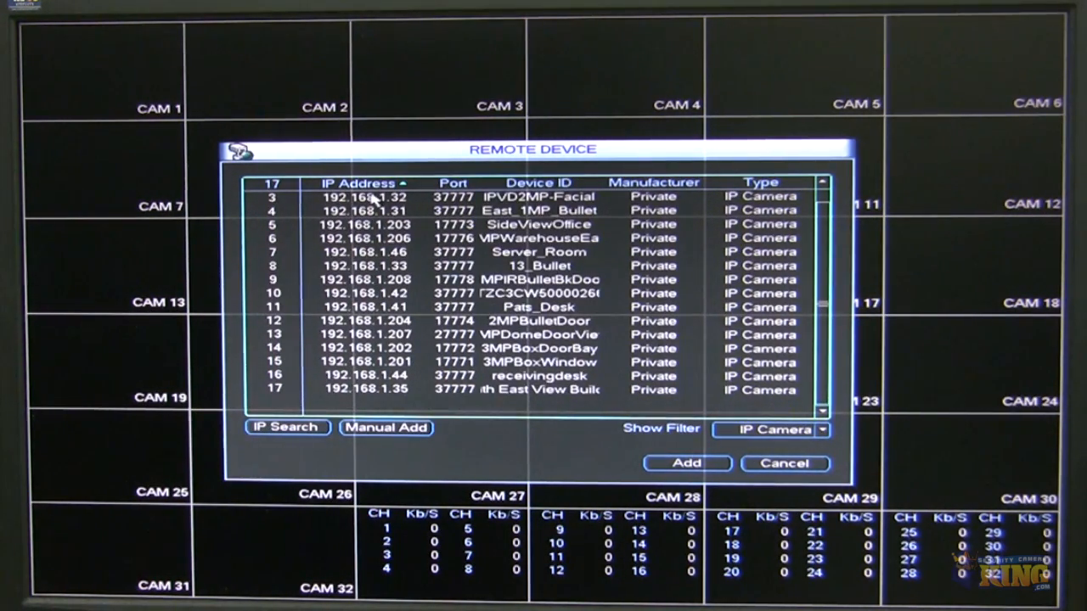
{"action": "left_click", "coordinate": [373, 195]}
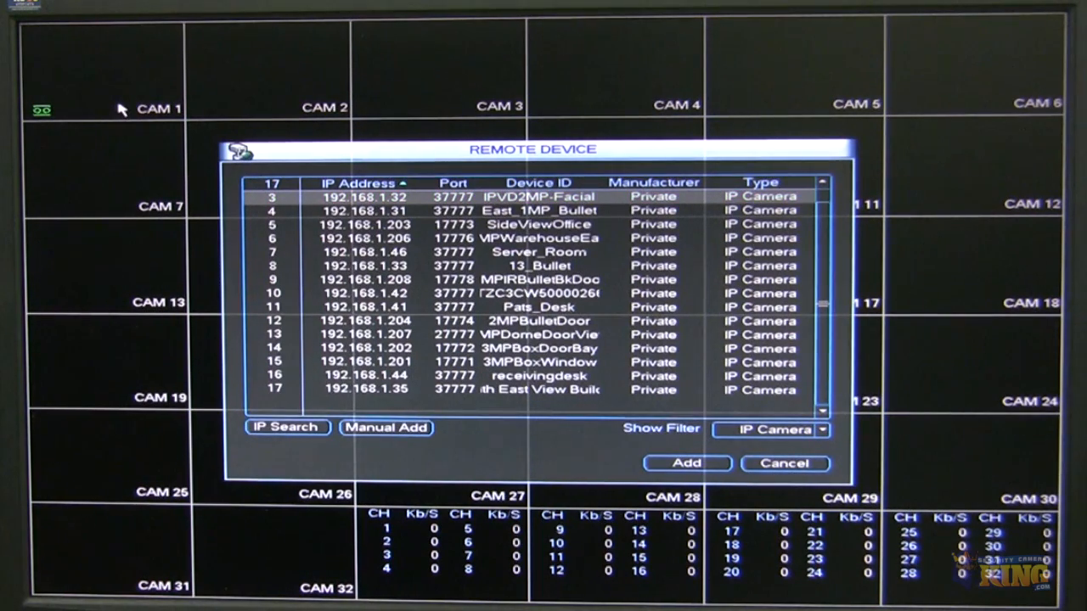
{"action": "mouse_move", "coordinate": [127, 89]}
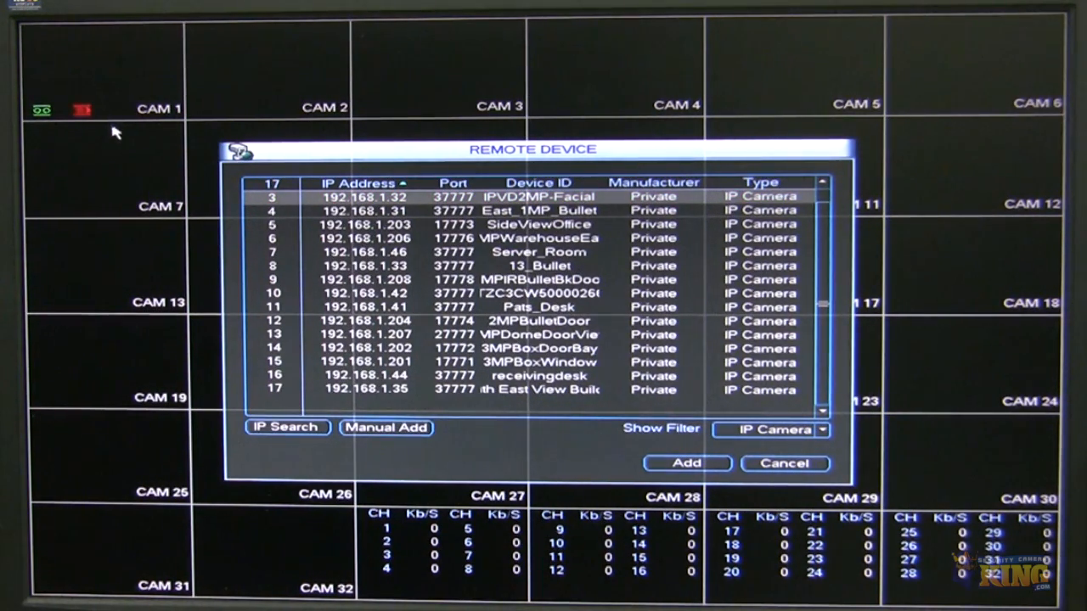
{"action": "left_click", "coordinate": [365, 197]}
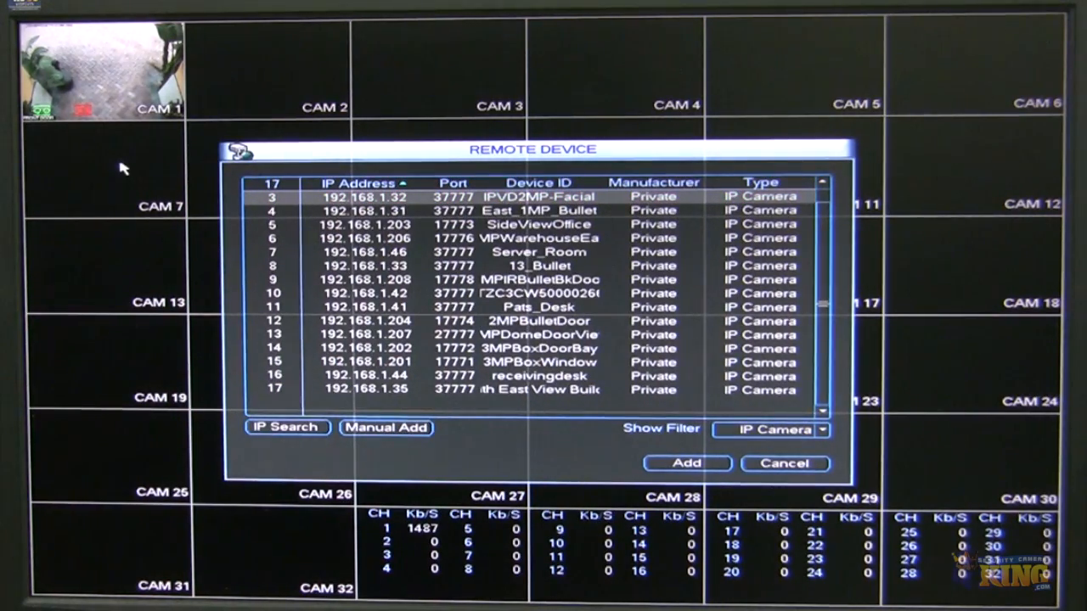
{"action": "left_click", "coordinate": [785, 462]}
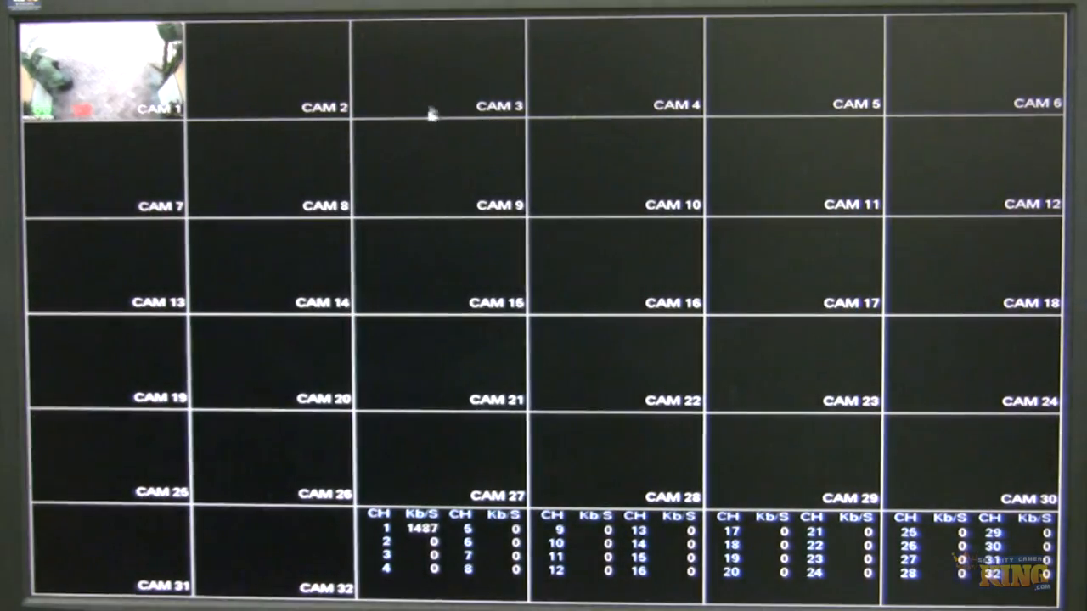
In Remote Device, tick cameras 192.168.1.46, 192.168.1.201 and 192.168.1.33 and add them to channels 2-5.
{"action": "right_click", "coordinate": [433, 112]}
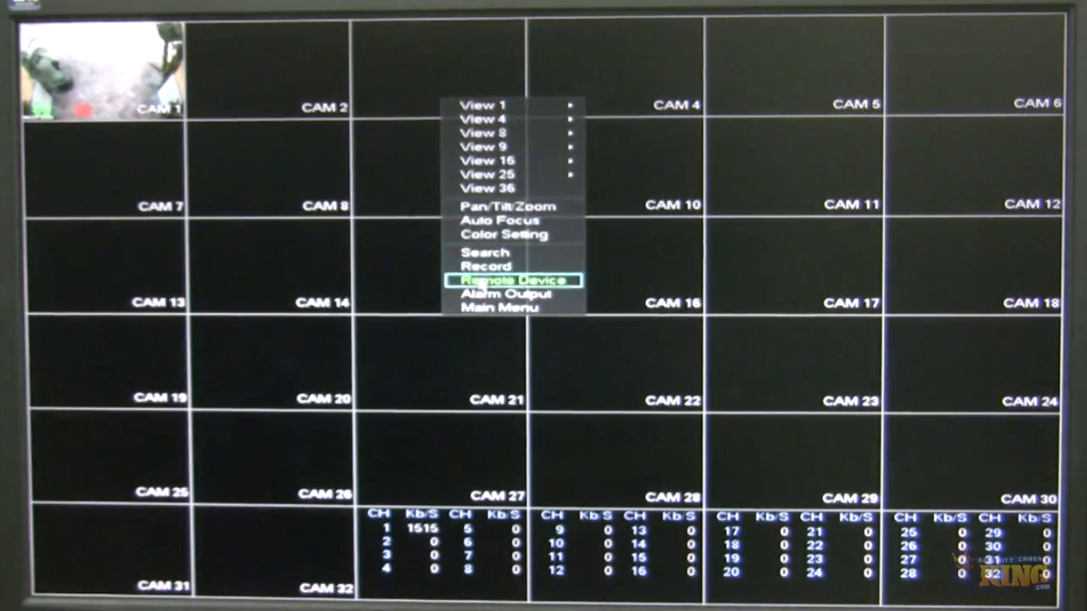
{"action": "left_click", "coordinate": [514, 280]}
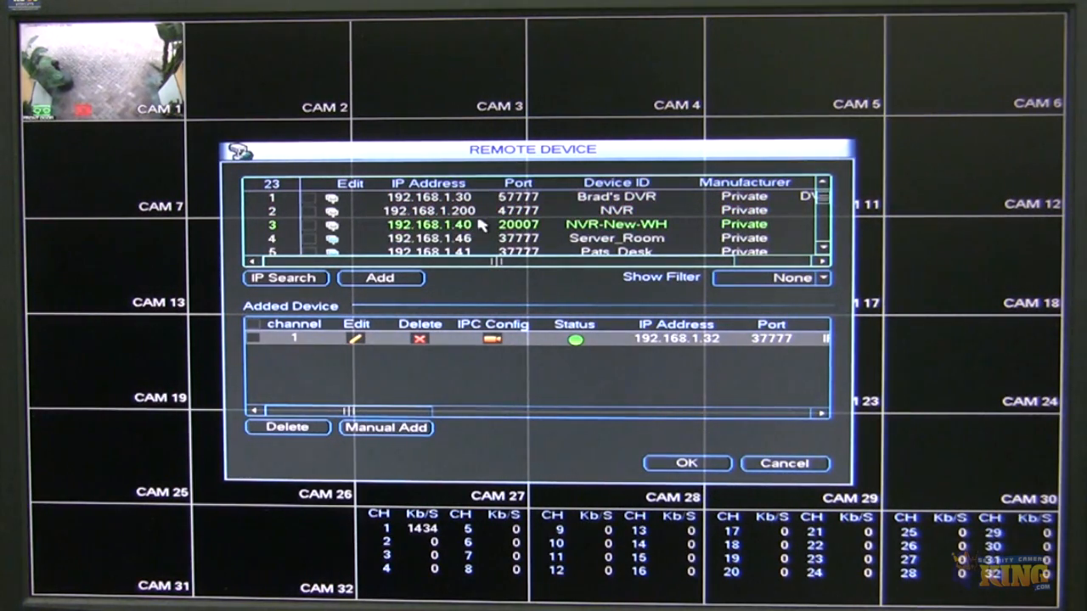
{"action": "left_click", "coordinate": [309, 238]}
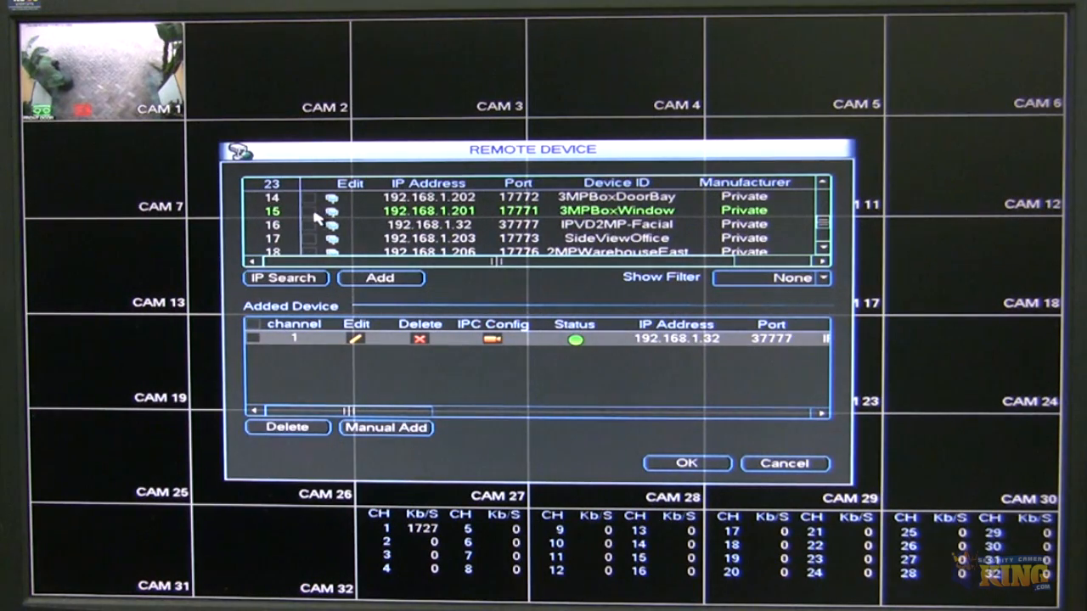
{"action": "left_click", "coordinate": [309, 210]}
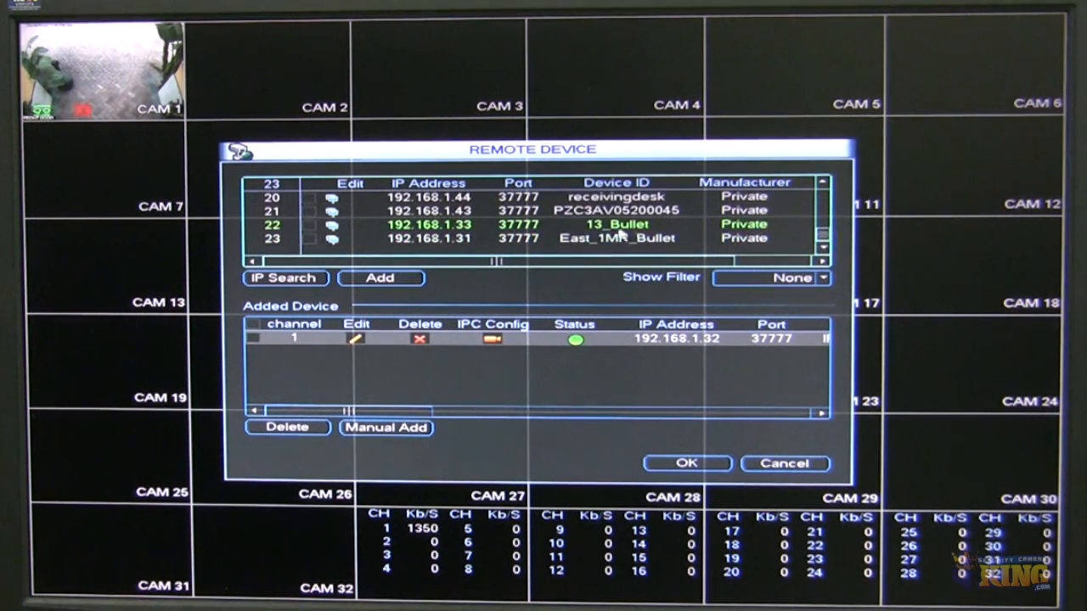
{"action": "left_click", "coordinate": [309, 228]}
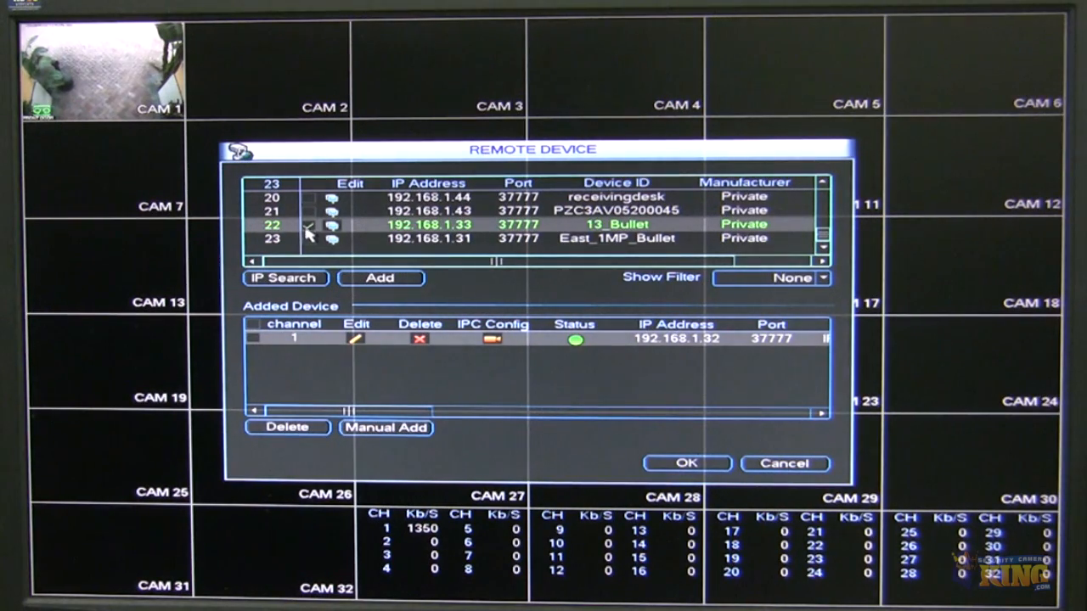
{"action": "left_click", "coordinate": [381, 278]}
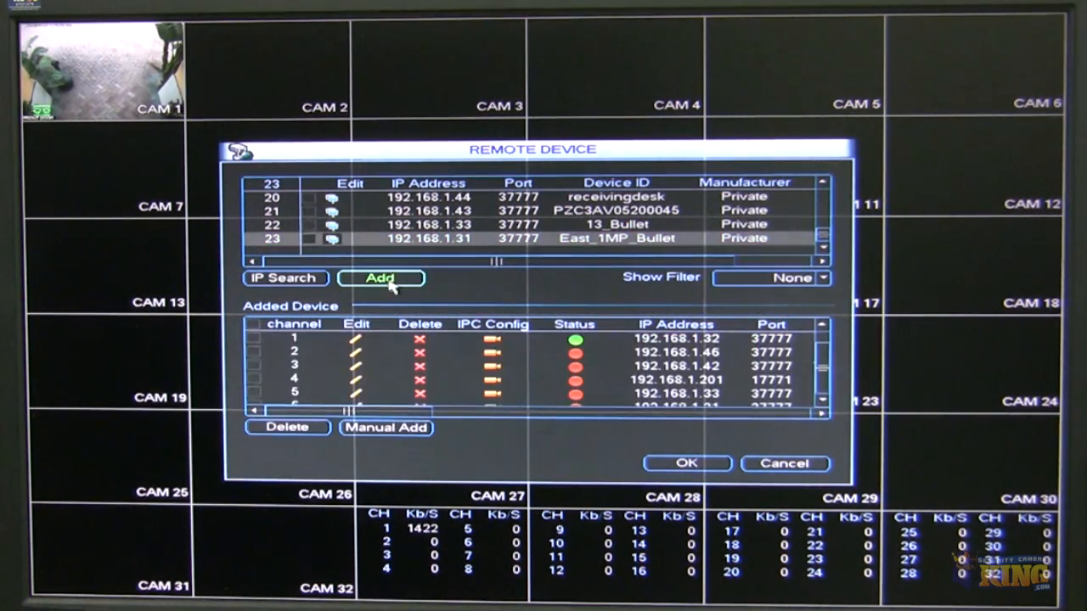